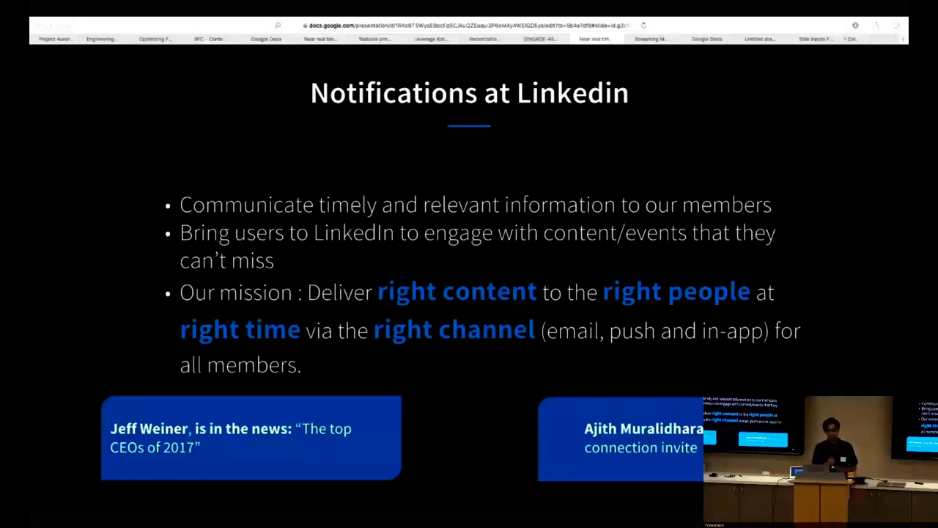
pyautogui.press('Right')
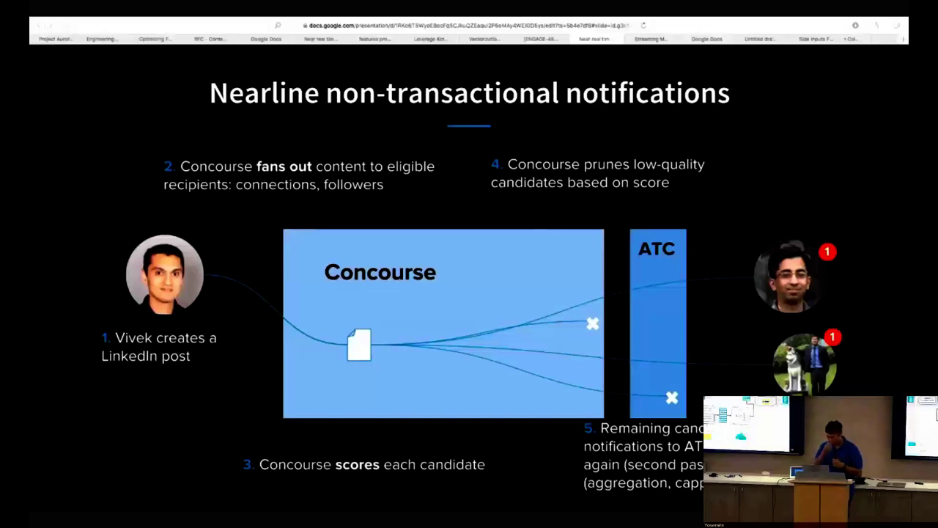
pyautogui.press('Right')
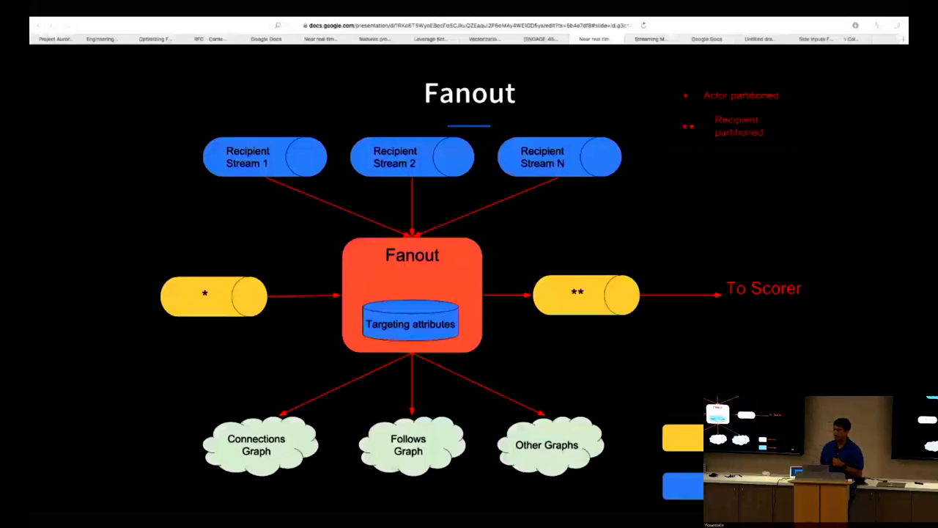
pyautogui.press('Right')
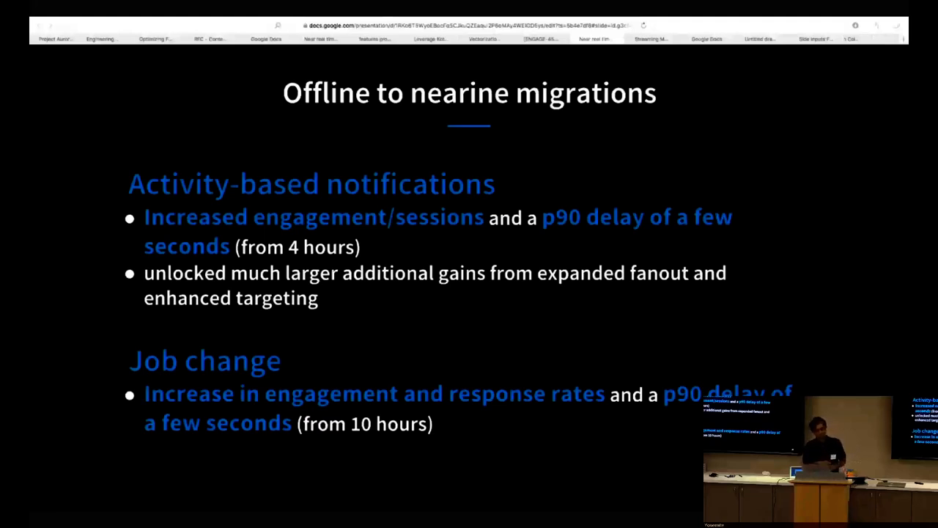
pyautogui.press('Right')
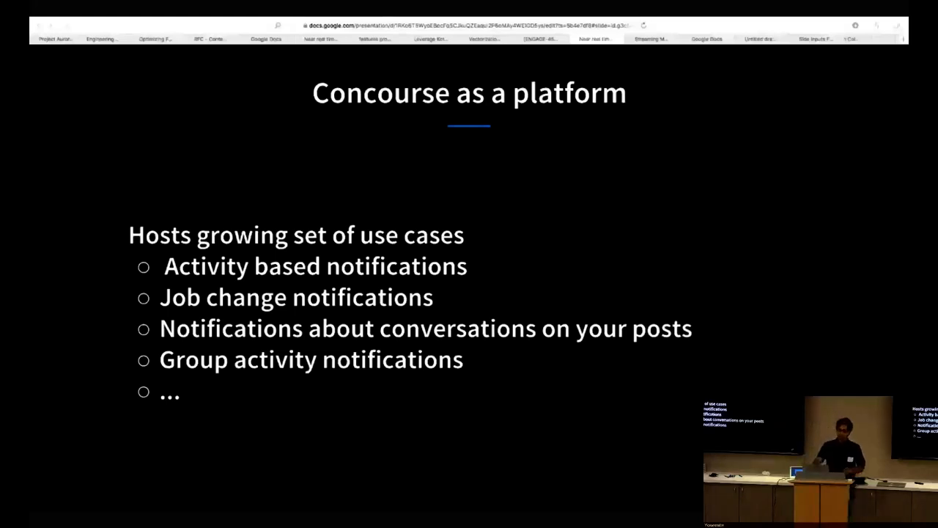
pyautogui.press('Right')
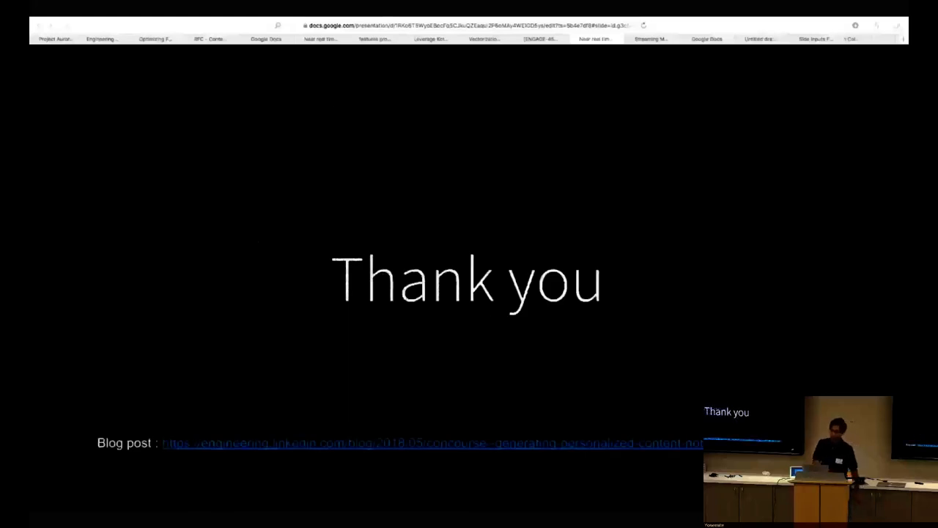